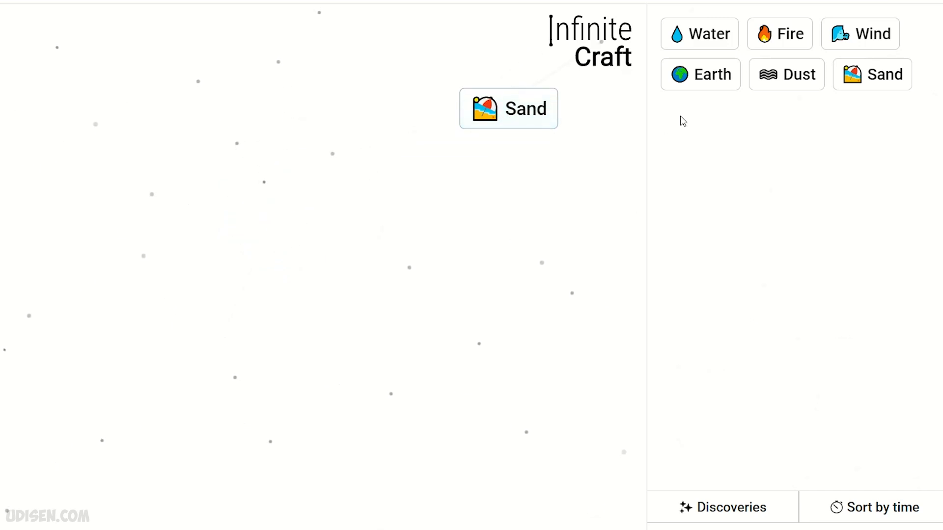
Combine Fire and Water into Steam, then use Steam toward Engine and Sandbox.
{"action": "left_click_drag", "start_coordinate": [700, 34], "coordinate": [290, 318]}
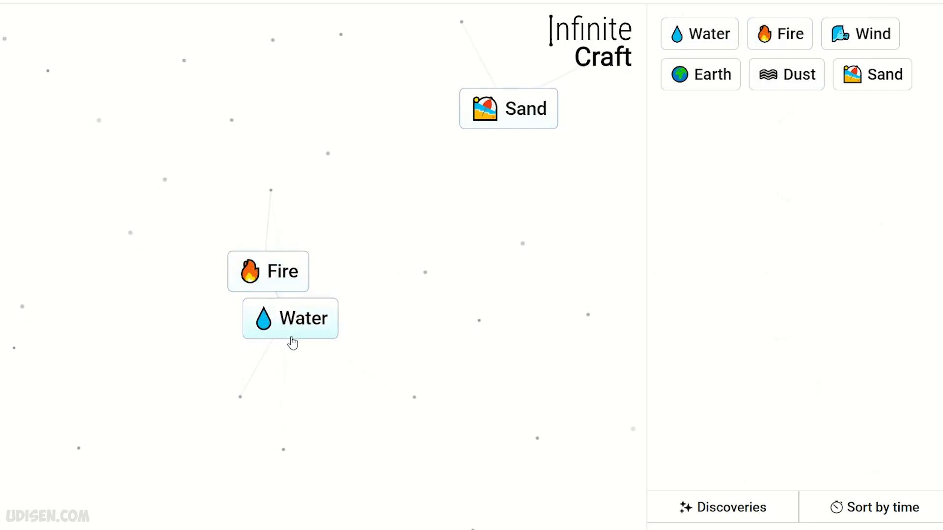
{"action": "left_click_drag", "start_coordinate": [290, 318], "coordinate": [267, 271]}
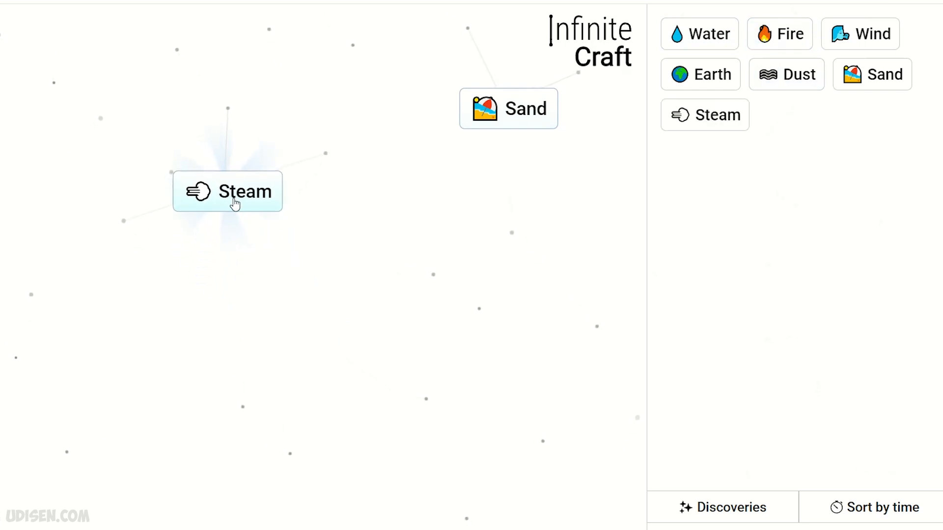
{"action": "left_click_drag", "start_coordinate": [779, 34], "coordinate": [345, 196]}
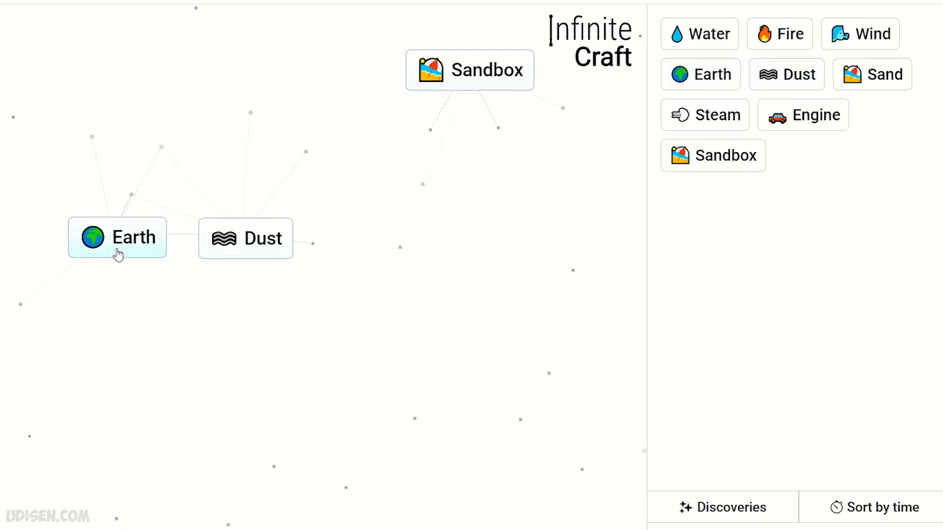
Combine Earth and Dust into Planet, merge Sandbox with Planet into Minecraft, then craft toward Terraria.
{"action": "left_click_drag", "start_coordinate": [117, 237], "coordinate": [245, 238]}
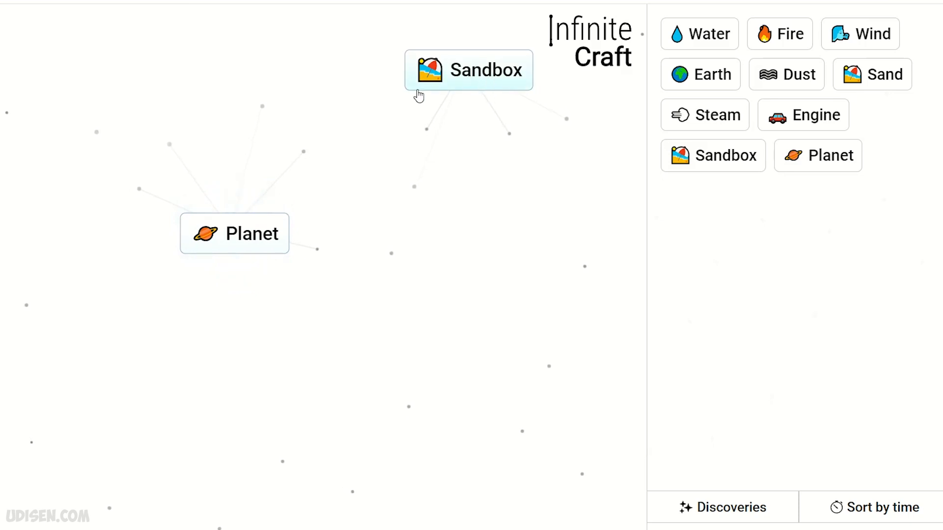
{"action": "left_click_drag", "start_coordinate": [468, 69], "coordinate": [189, 173]}
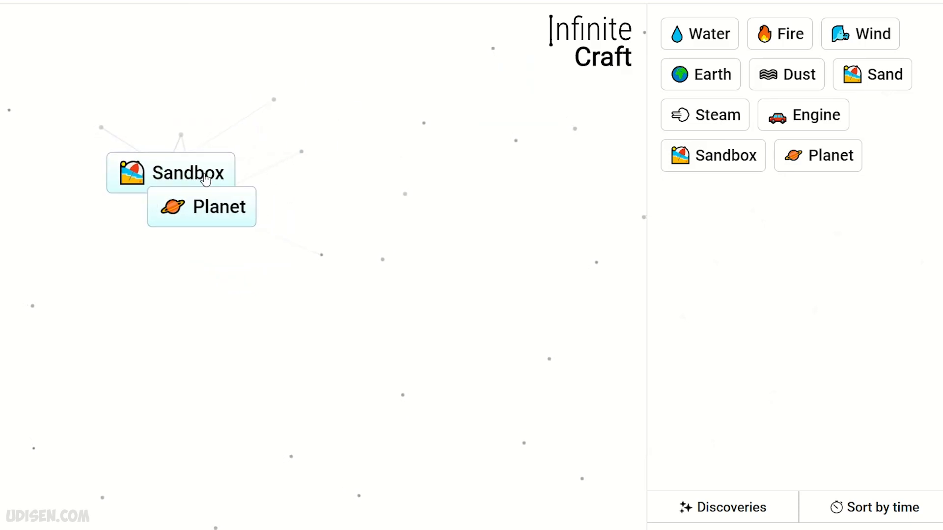
{"action": "left_click_drag", "start_coordinate": [218, 208], "coordinate": [188, 173]}
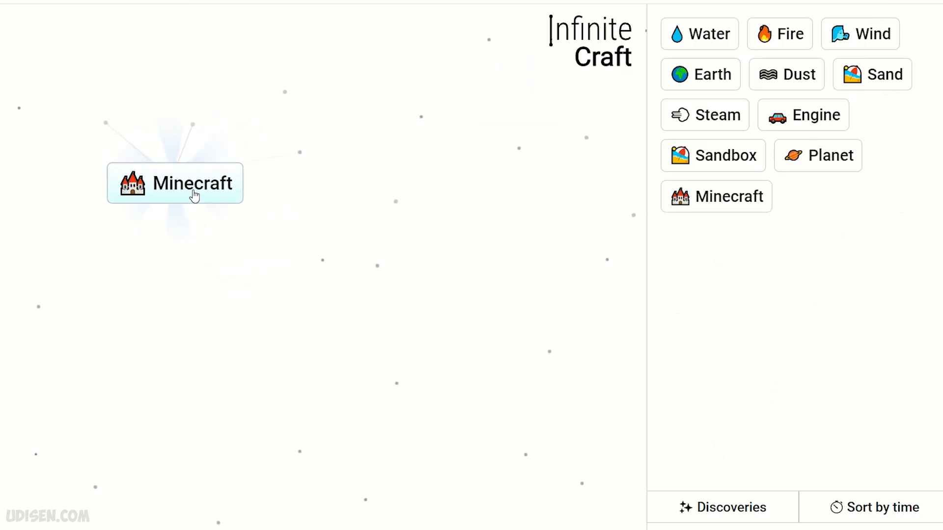
{"action": "left_click_drag", "start_coordinate": [175, 184], "coordinate": [304, 167]}
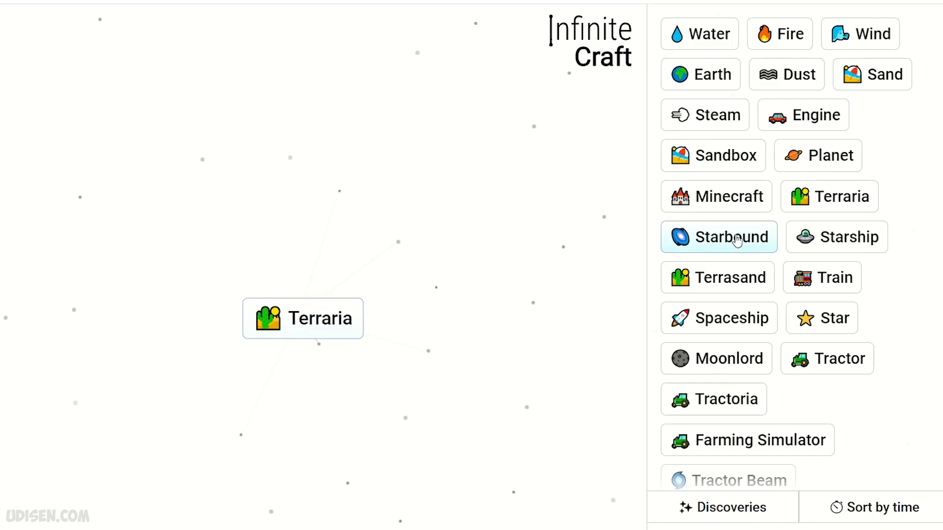
Combine Terraria into Stardew Valley and place Engine beside it.
{"action": "left_click_drag", "start_coordinate": [718, 237], "coordinate": [271, 235]}
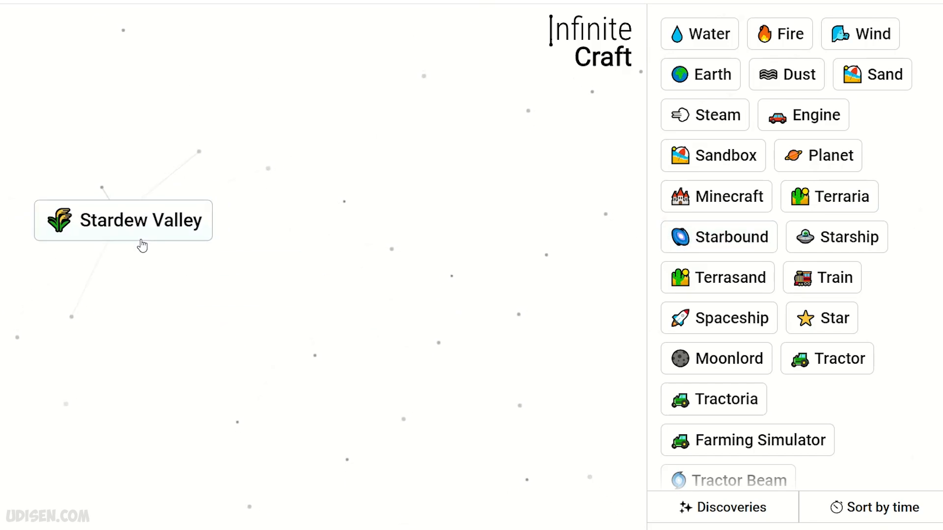
{"action": "left_click_drag", "start_coordinate": [124, 220], "coordinate": [218, 210]}
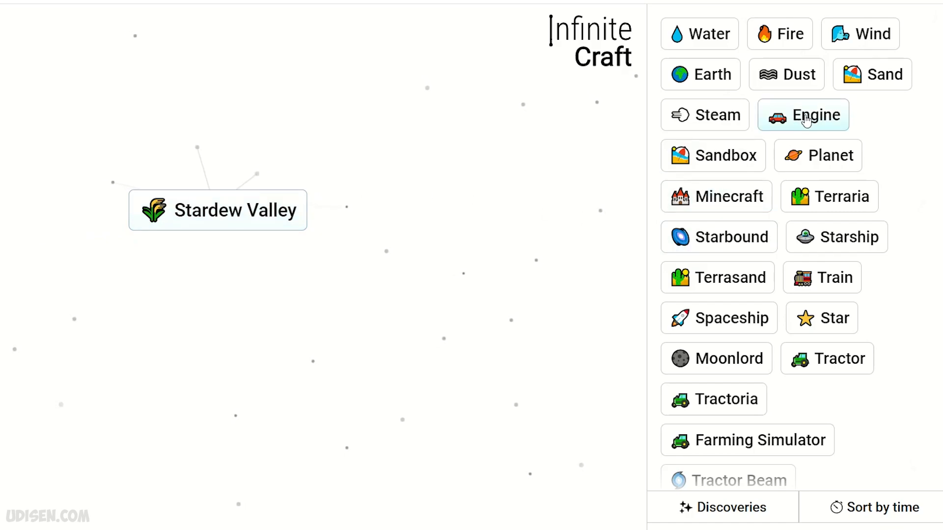
{"action": "left_click_drag", "start_coordinate": [803, 115], "coordinate": [376, 210]}
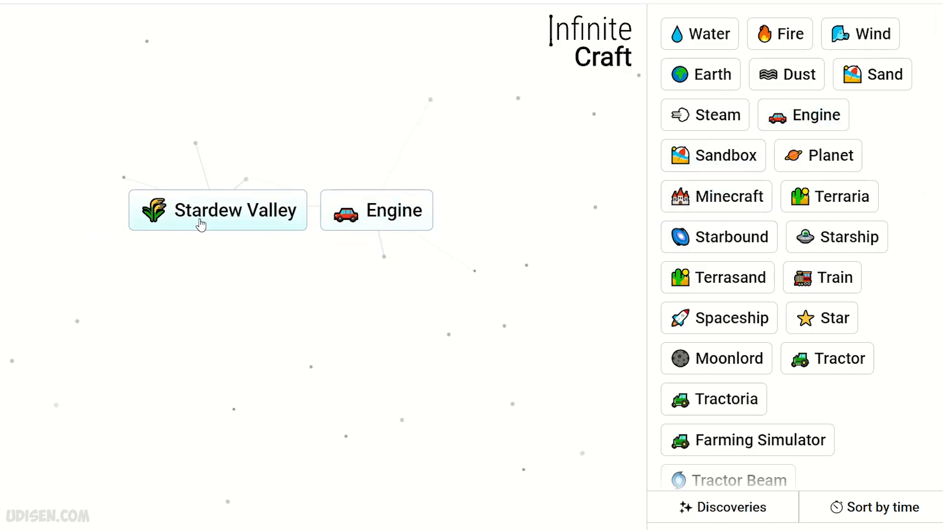